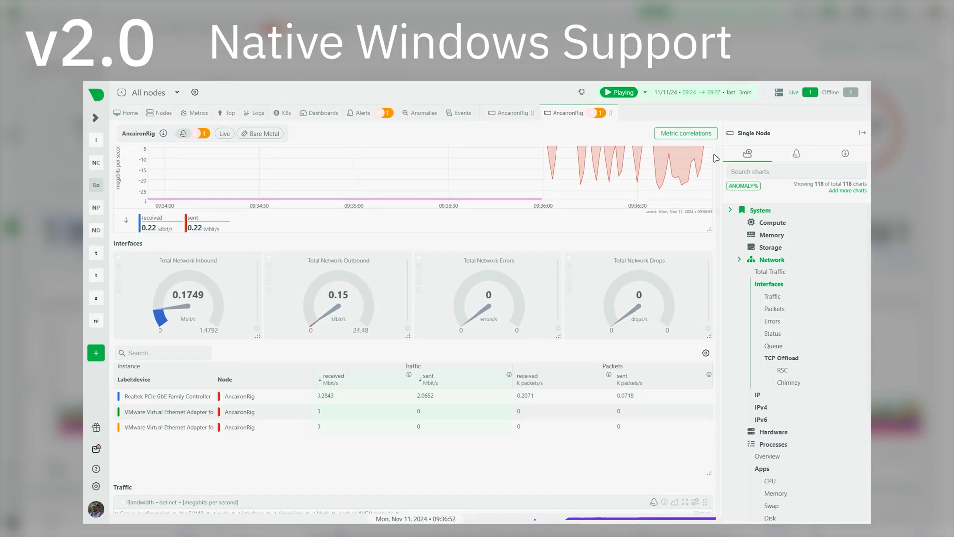
Review AncaironRig's network interface traffic, errors, drops and speed charts.
scroll("down", 3)
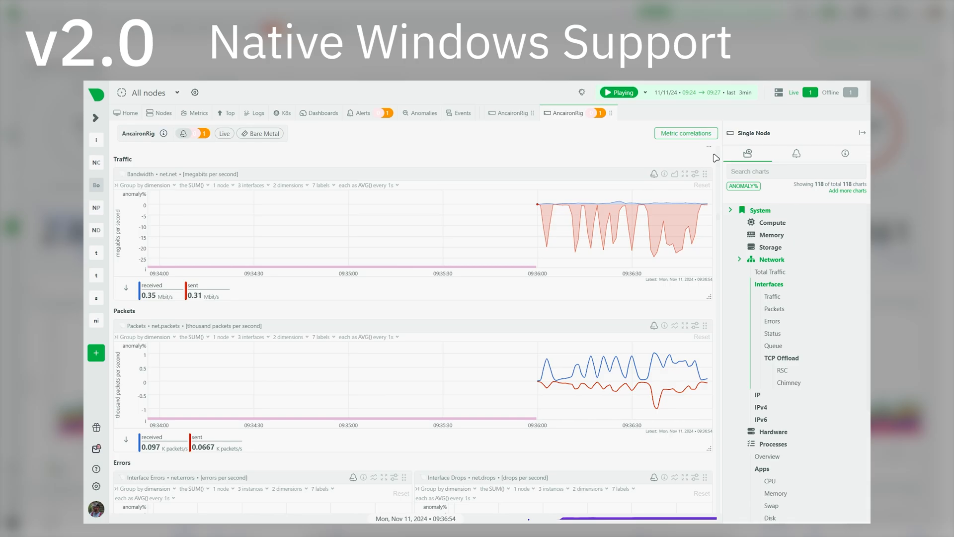
scroll("down", 3)
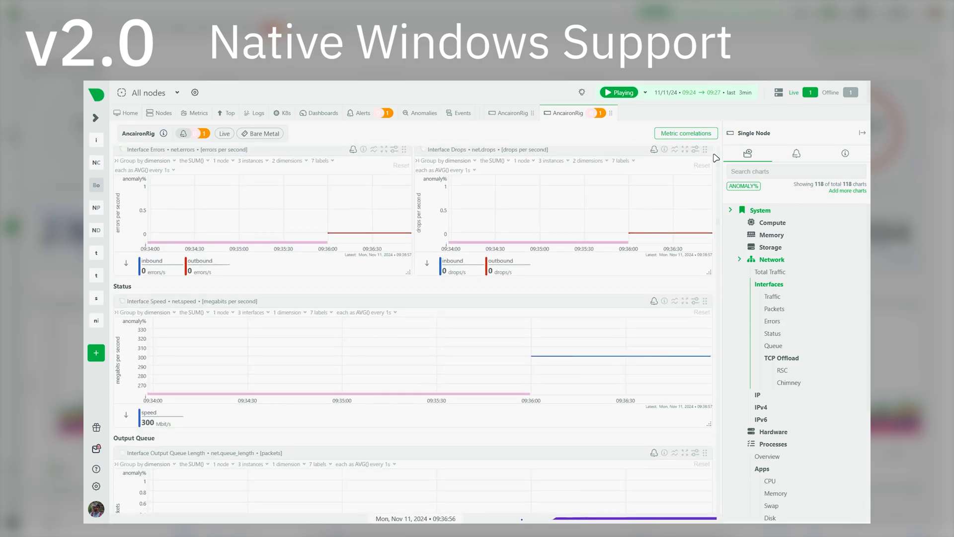
left_click(781, 358)
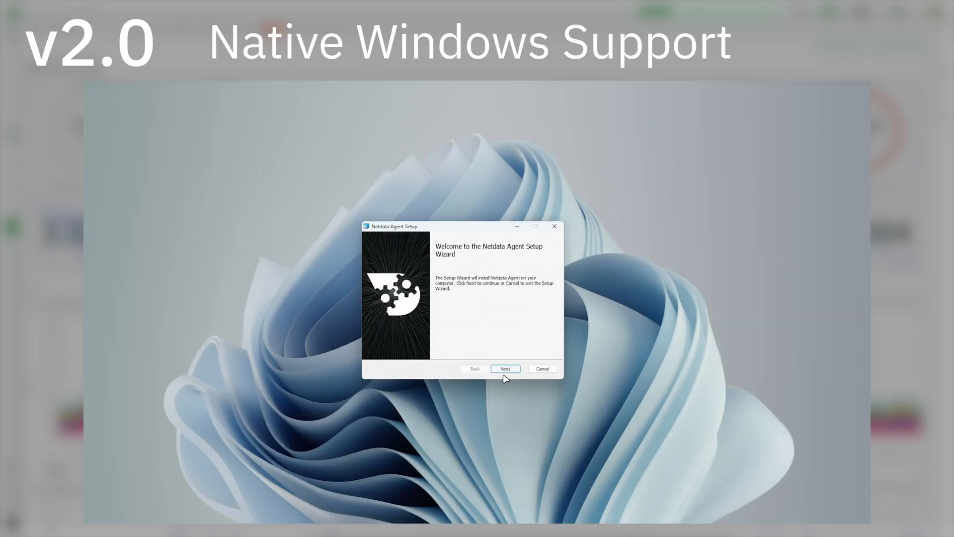
Accept the licence, keep the default claim token and Cloud URL, and finish the Agent setup.
left_click(504, 368)
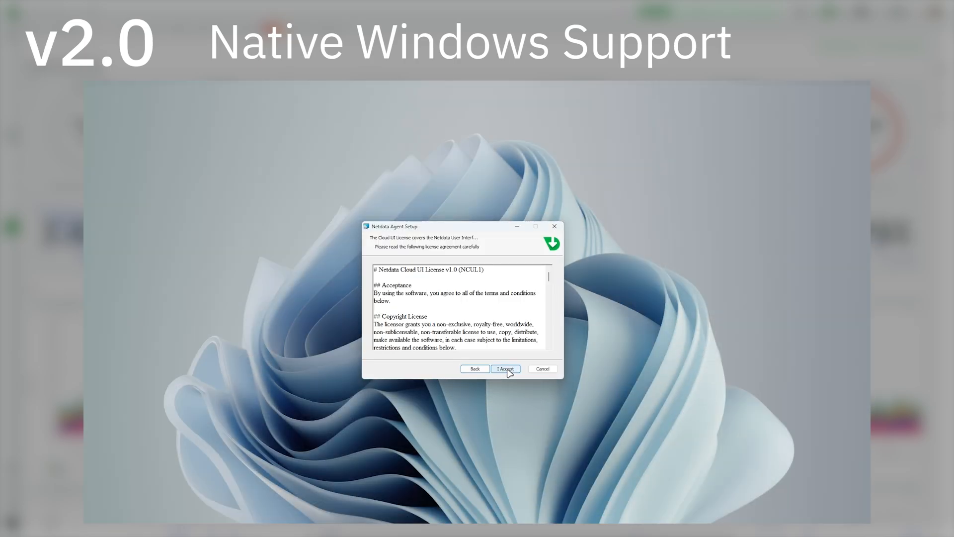
left_click(504, 368)
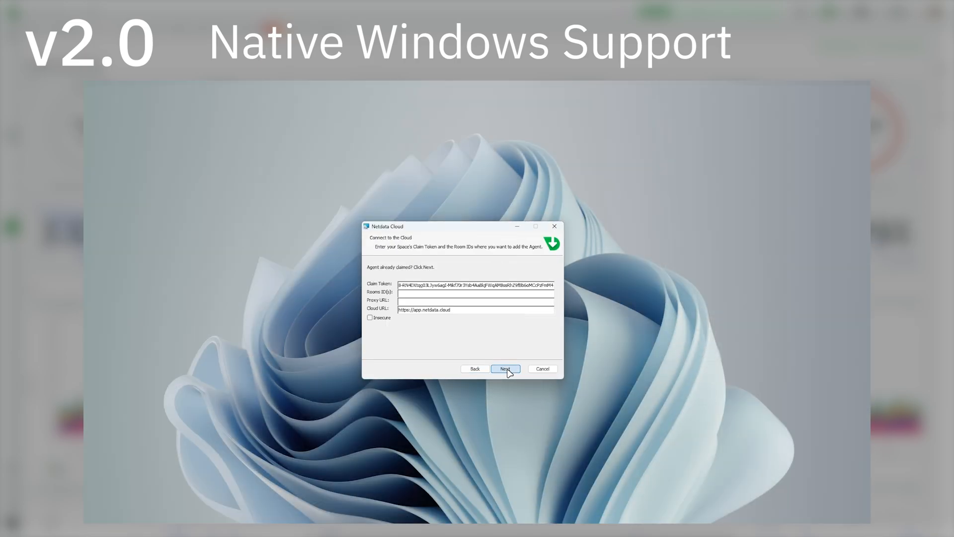
left_click(505, 368)
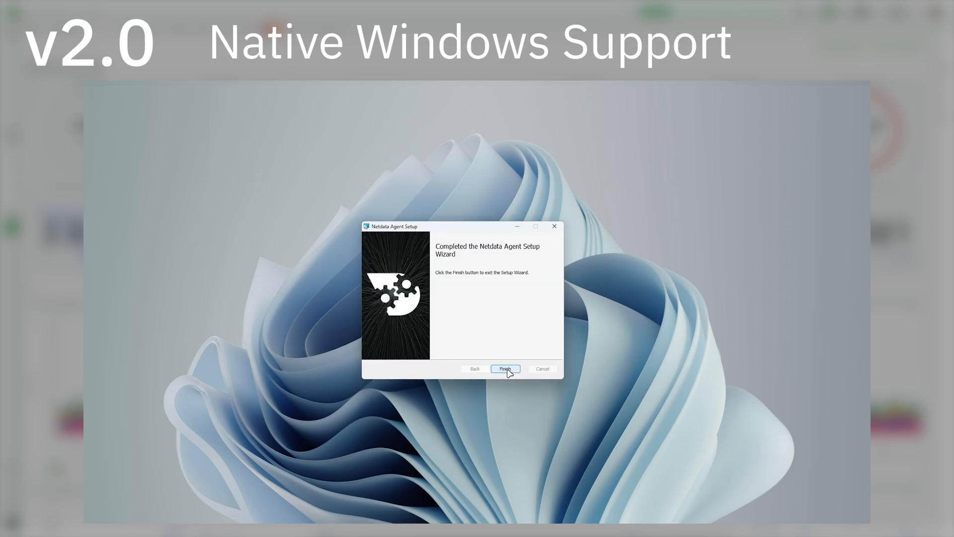
left_click(504, 368)
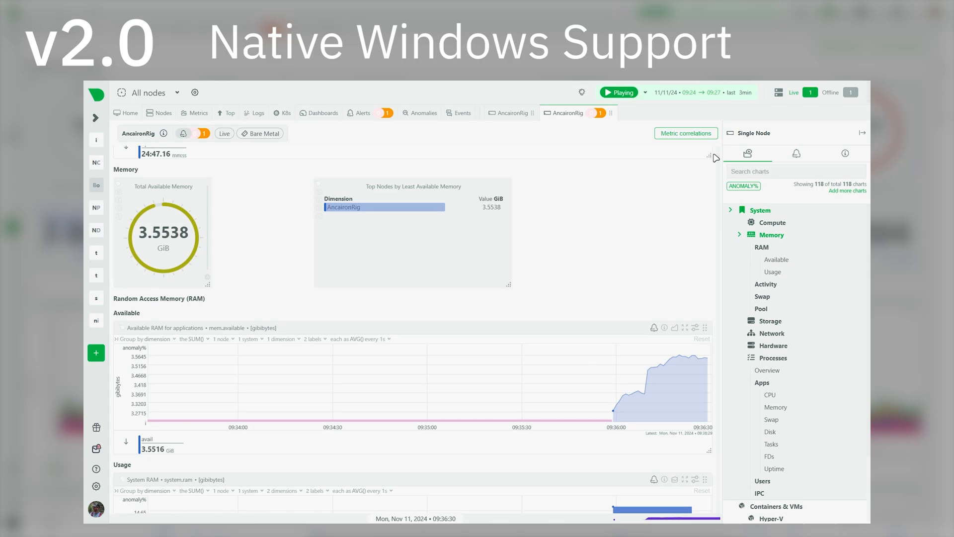
Review AncaironRig's Memory, Swap and Storage > Disks charts down to disk I/O bandwidth.
scroll("down", 3)
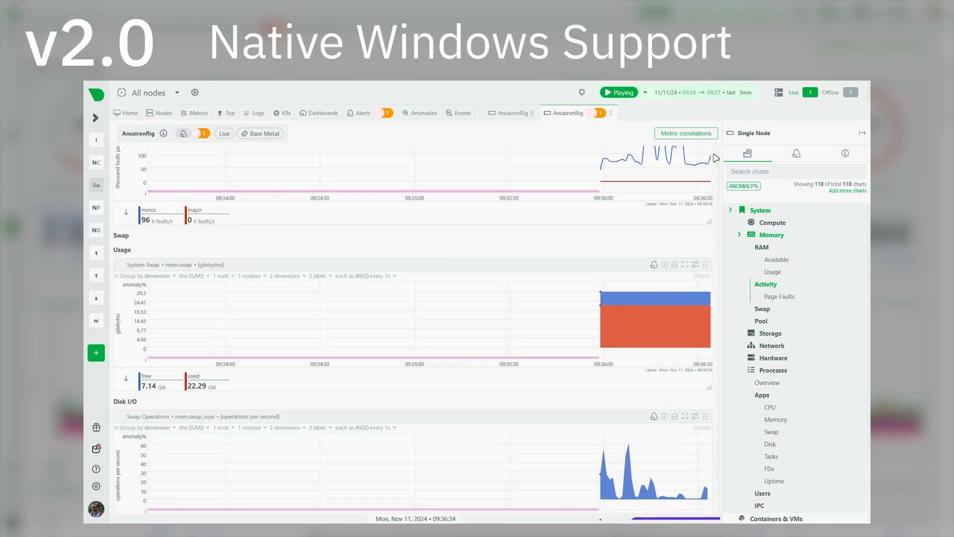
scroll("down", 3)
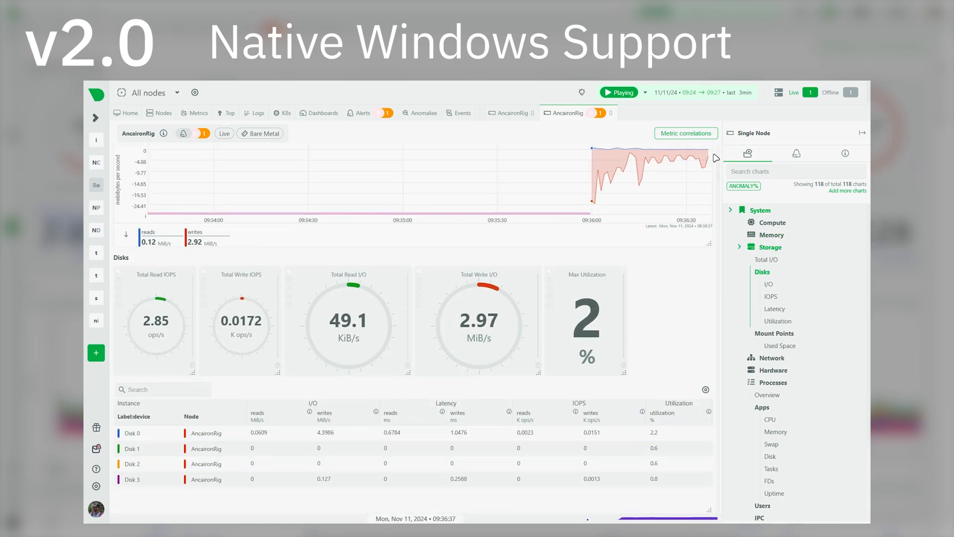
scroll("down", 3)
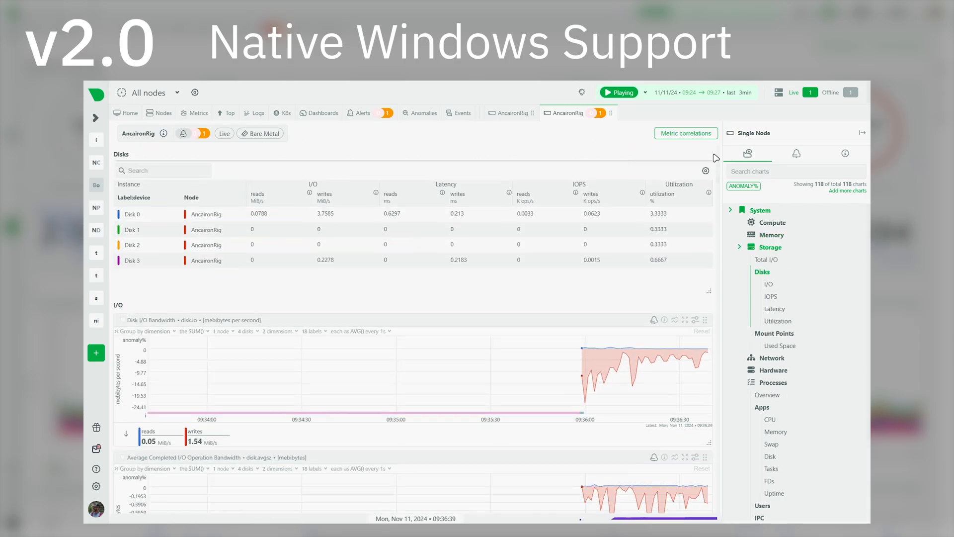
left_click(257, 113)
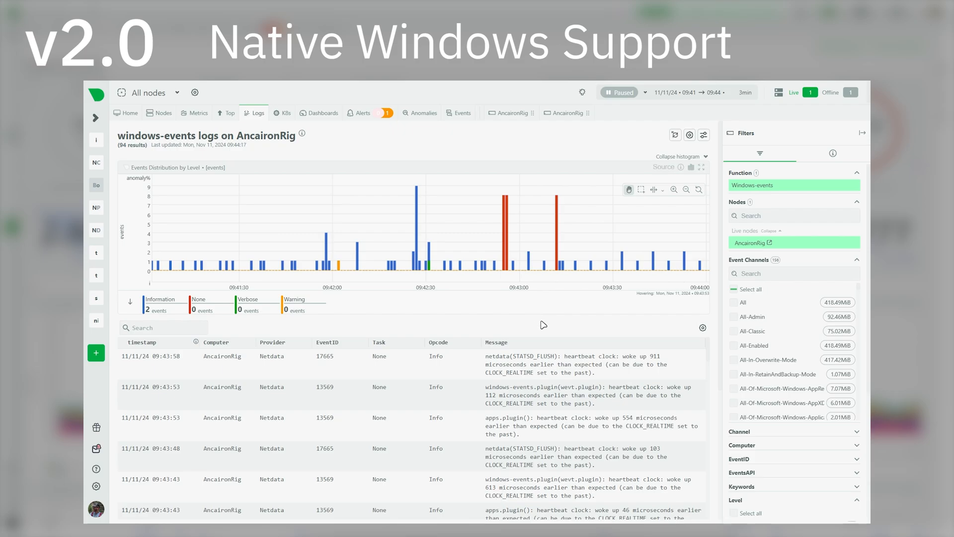
Filter the Event Channels list by 'netdata' and select a Netdata channel.
left_click(618, 92)
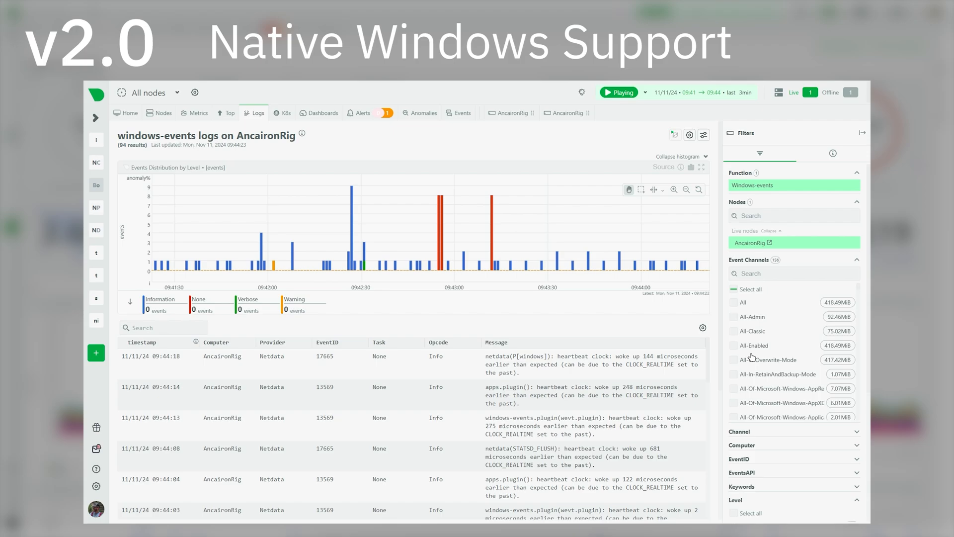
type("netdata")
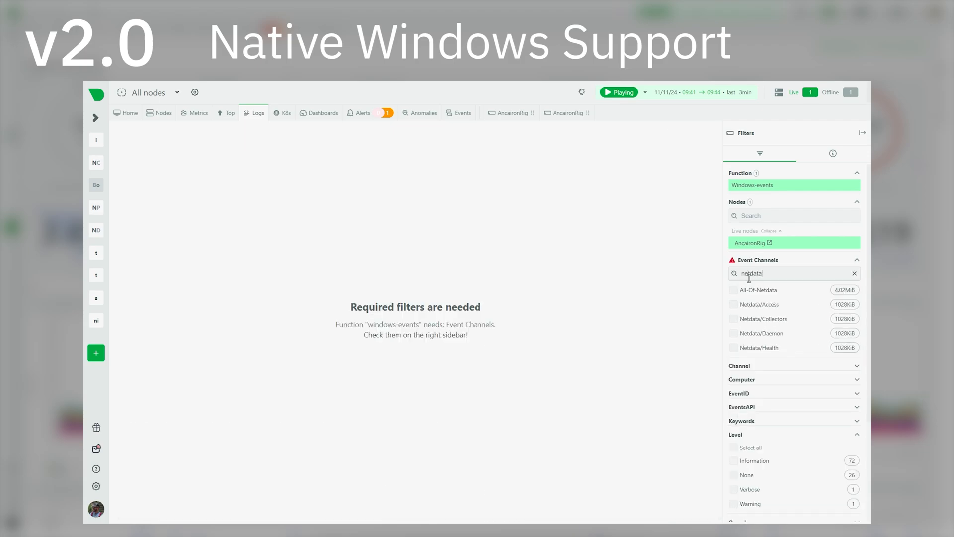
left_click(732, 290)
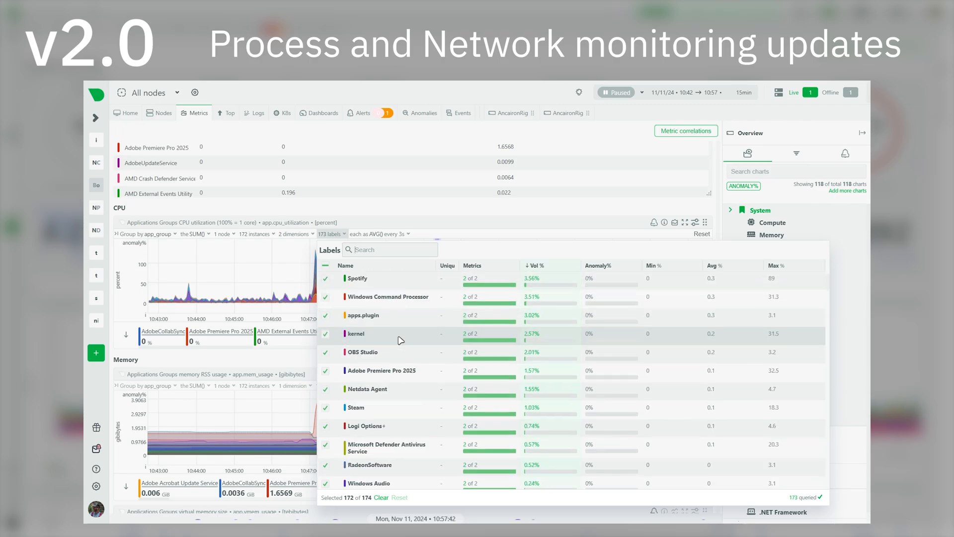
Scroll to the Applications Groups CPU utilization chart and its per-application breakdown.
scroll("down", 3)
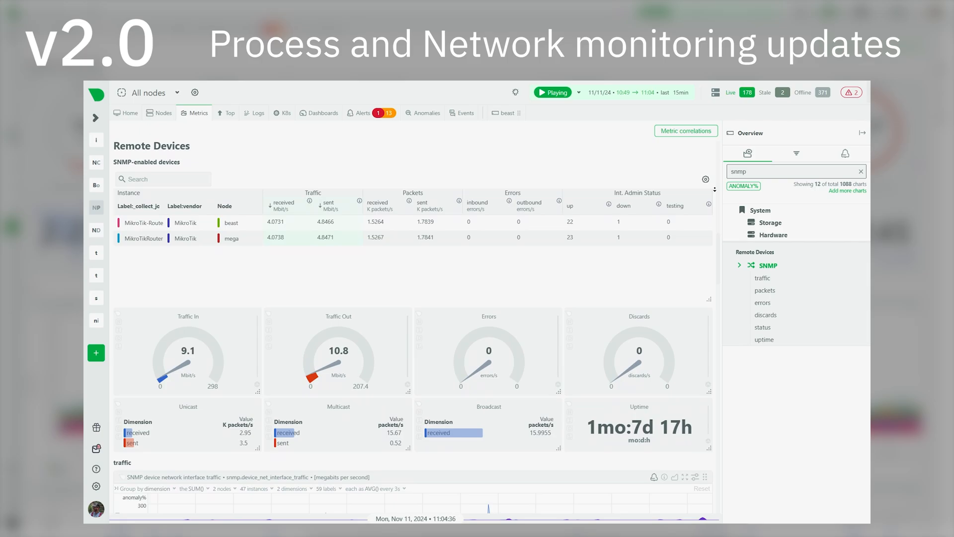
Scroll to the Remote Devices > SNMP section for the two MikroTik routers.
scroll("down", 3)
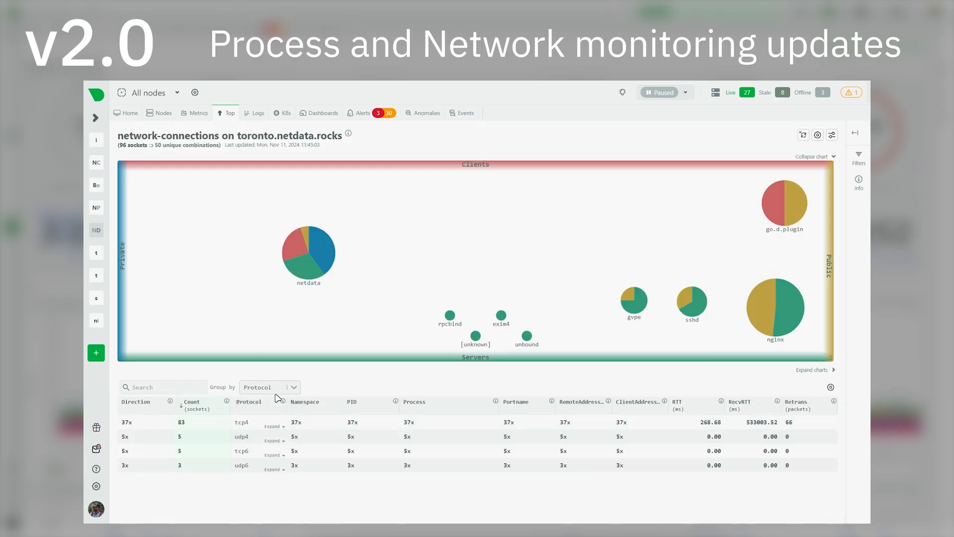
Group toronto.netdata.rocks network connections by Protocol.
left_click(268, 387)
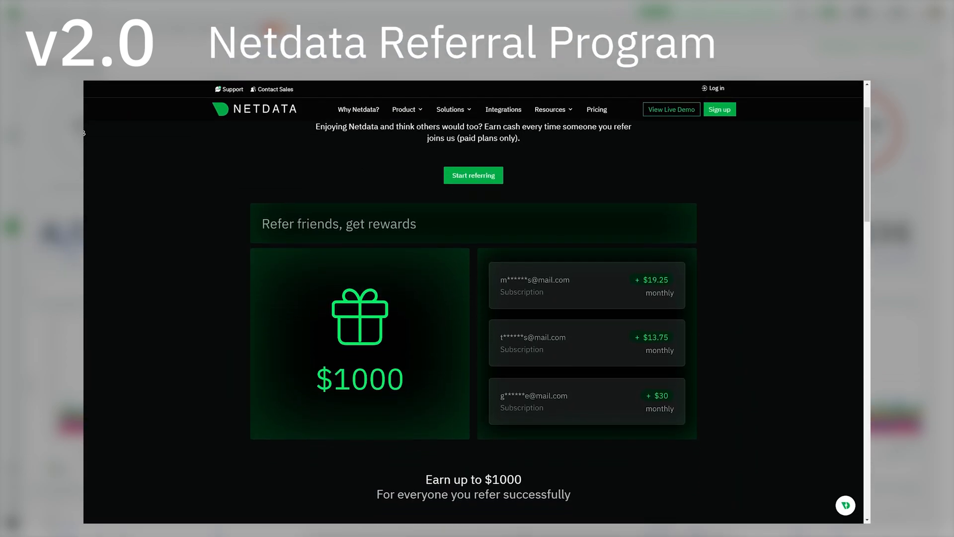
Scroll the referral program page down to the How it works steps.
scroll("down", 3)
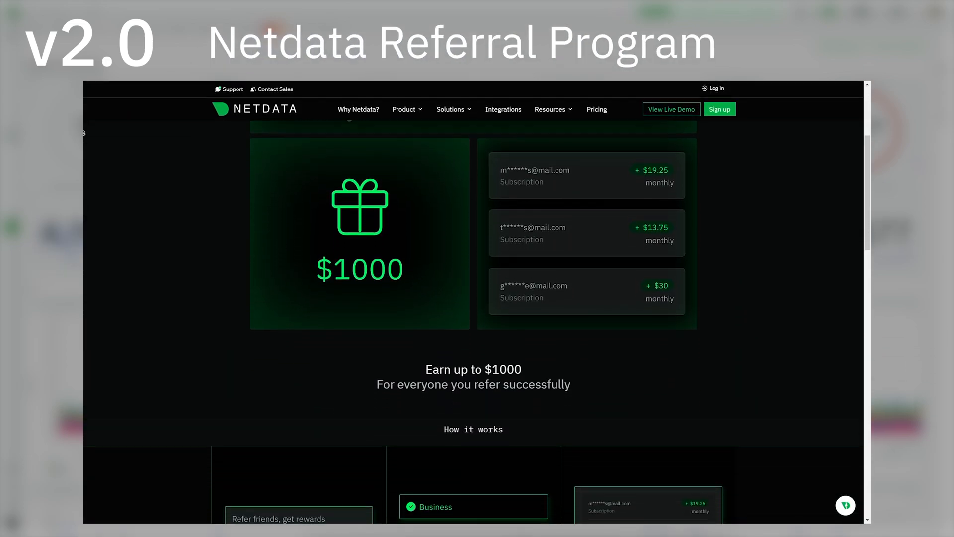
scroll("down", 3)
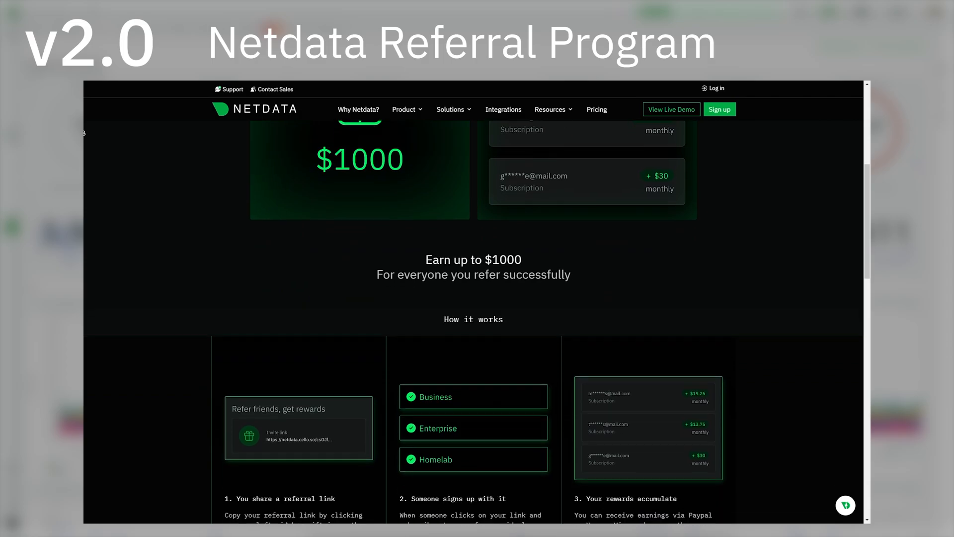
left_click(96, 427)
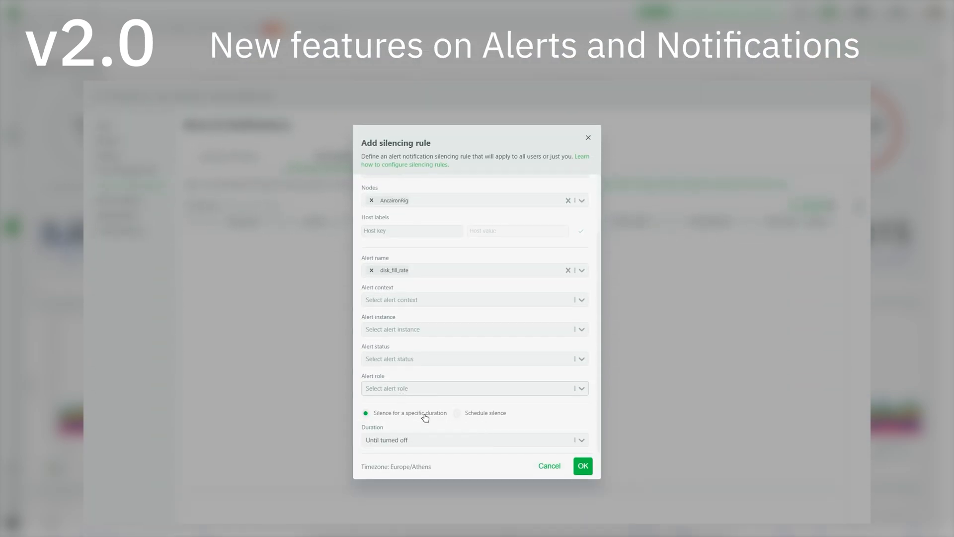
Make the disk_fill_rate silencing rule a weekly scheduled silence and apply the 1h 30s reachability delay.
left_click(458, 393)
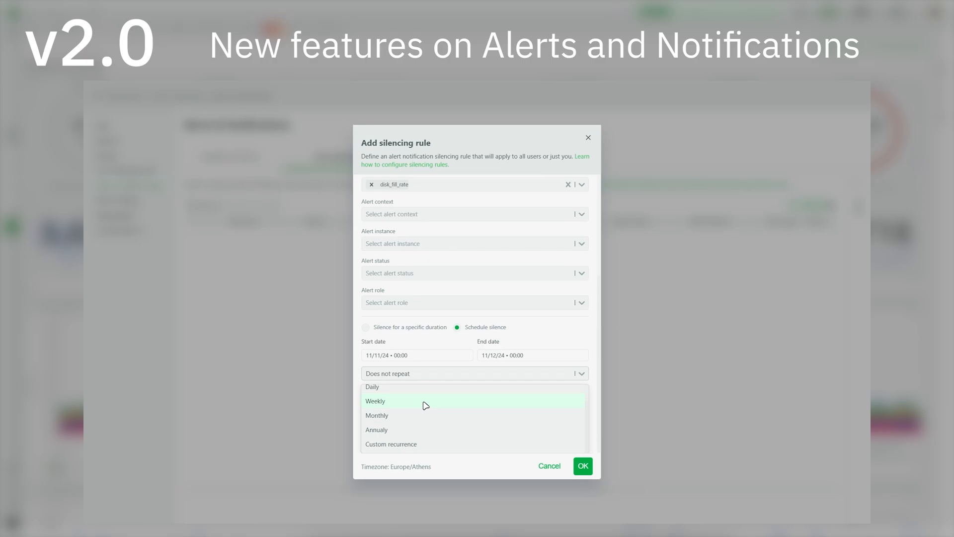
left_click(376, 401)
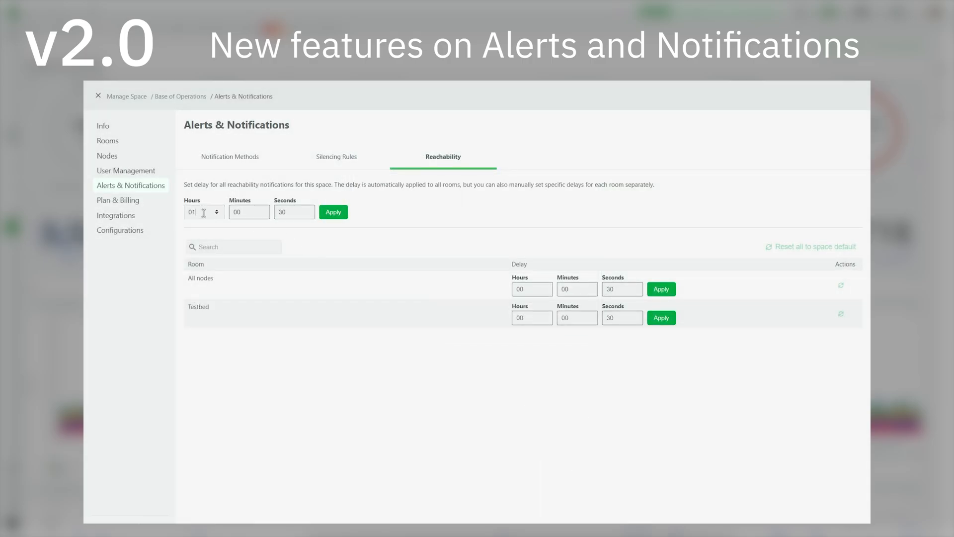
left_click(333, 211)
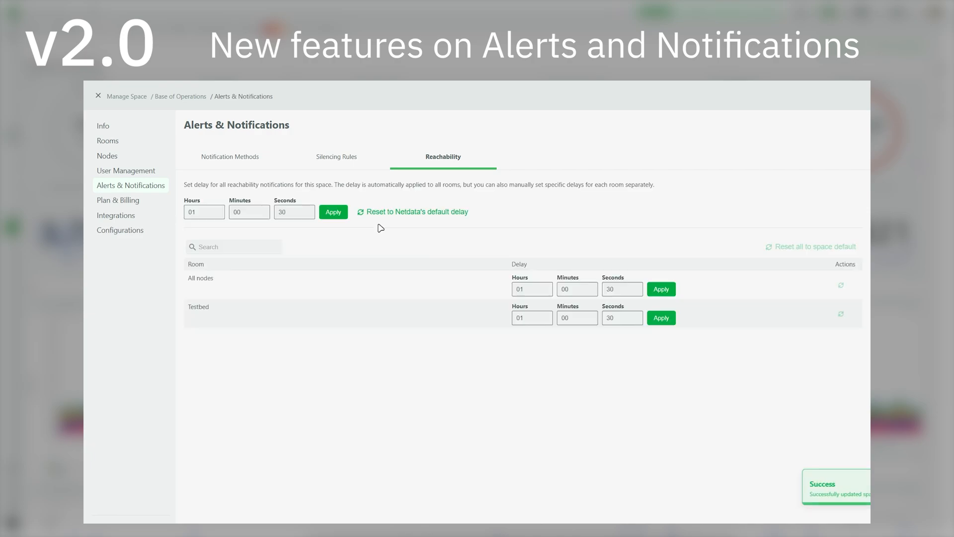